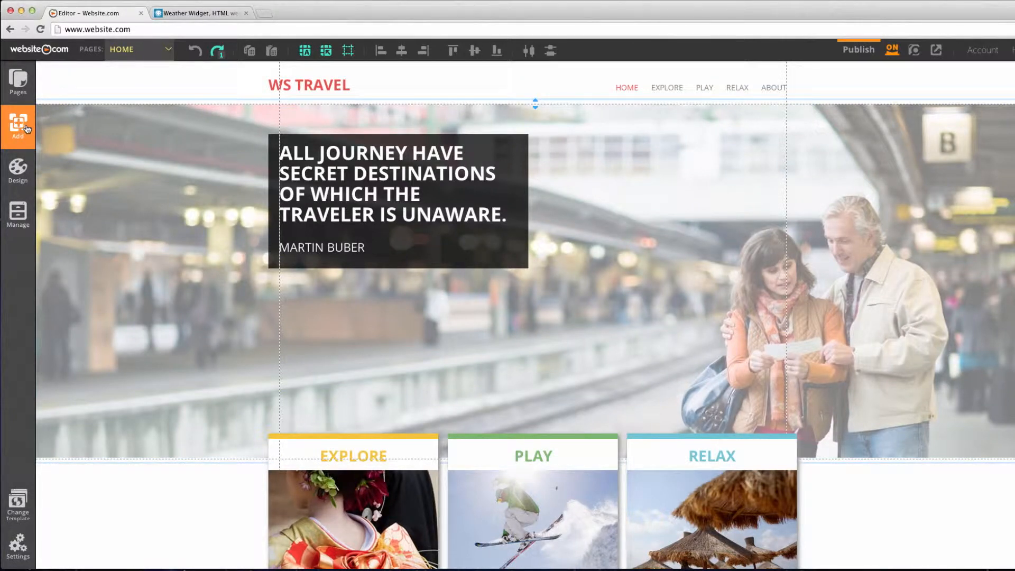
Step: Show the add-element choices with the Widgets category expanded
left_click(18, 127)
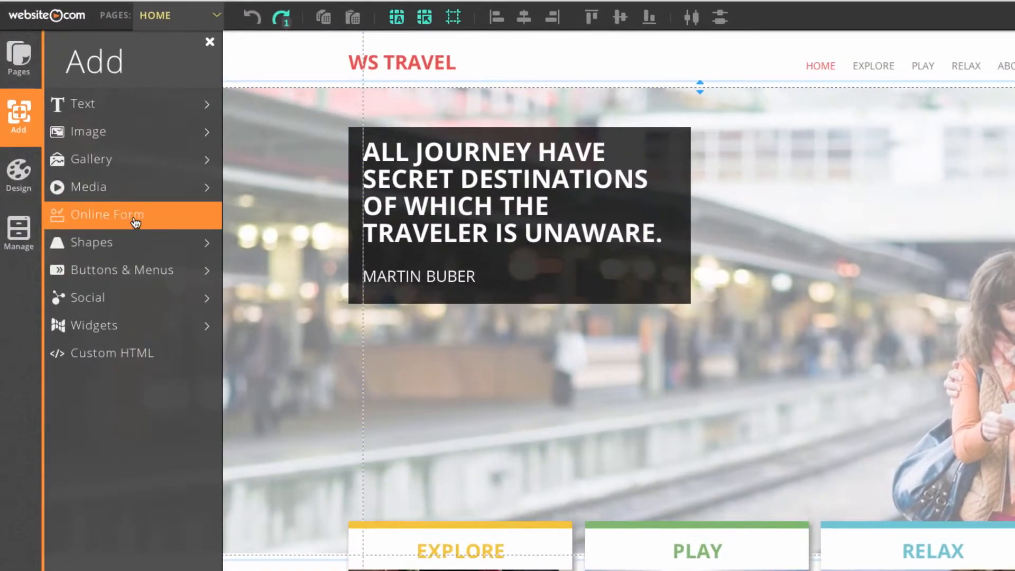
left_click(94, 325)
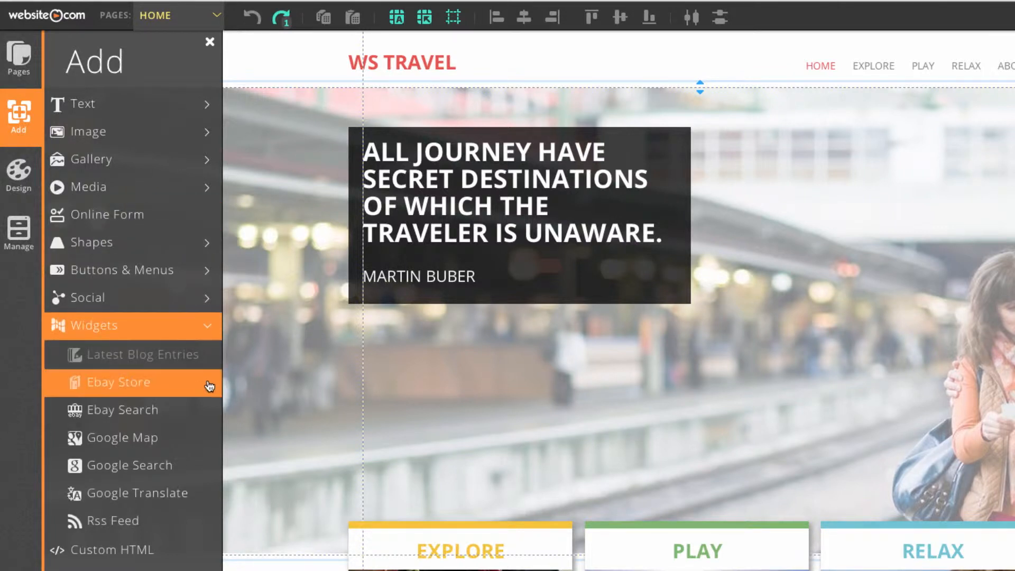
mouse_move(123, 438)
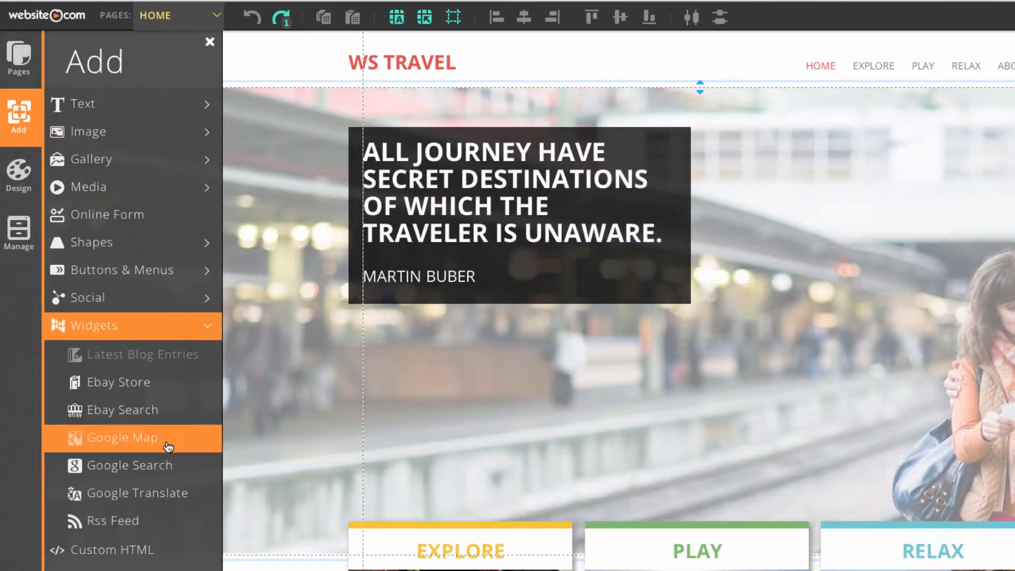
mouse_move(158, 493)
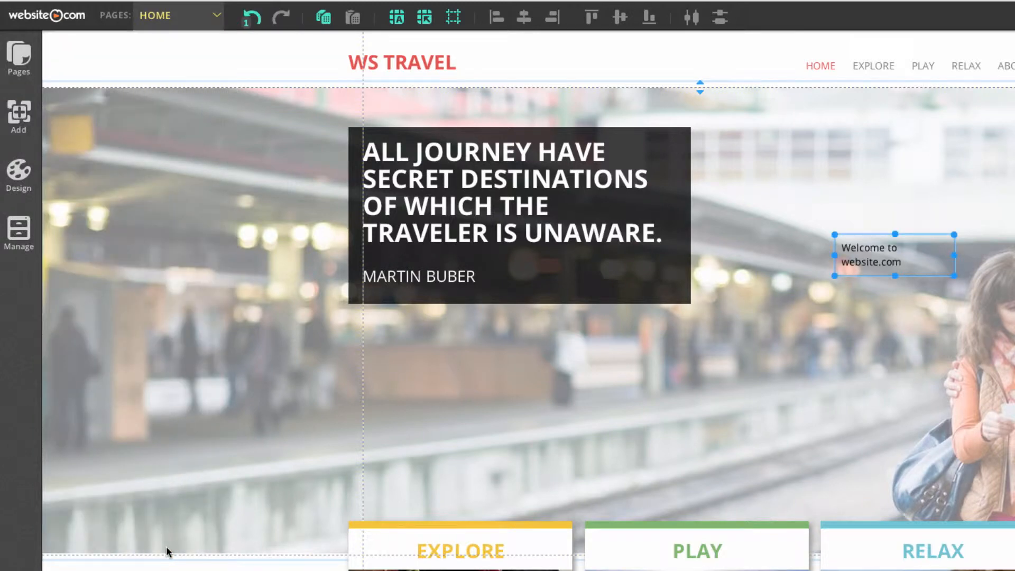
Step: Bring up the code editor for the custom HTML element placed on the hero image
double_click(870, 255)
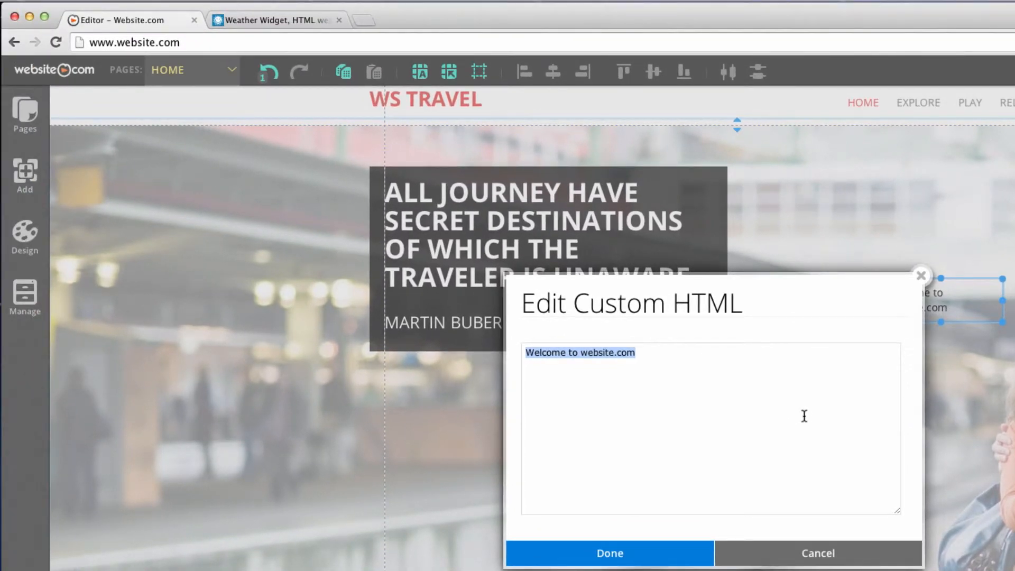
left_click(275, 20)
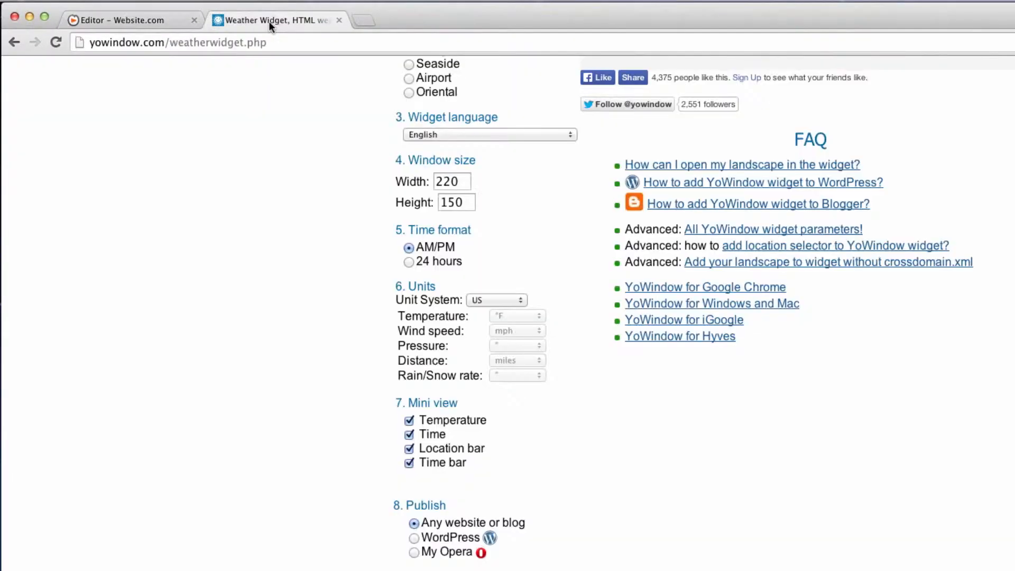
scroll("down", 3)
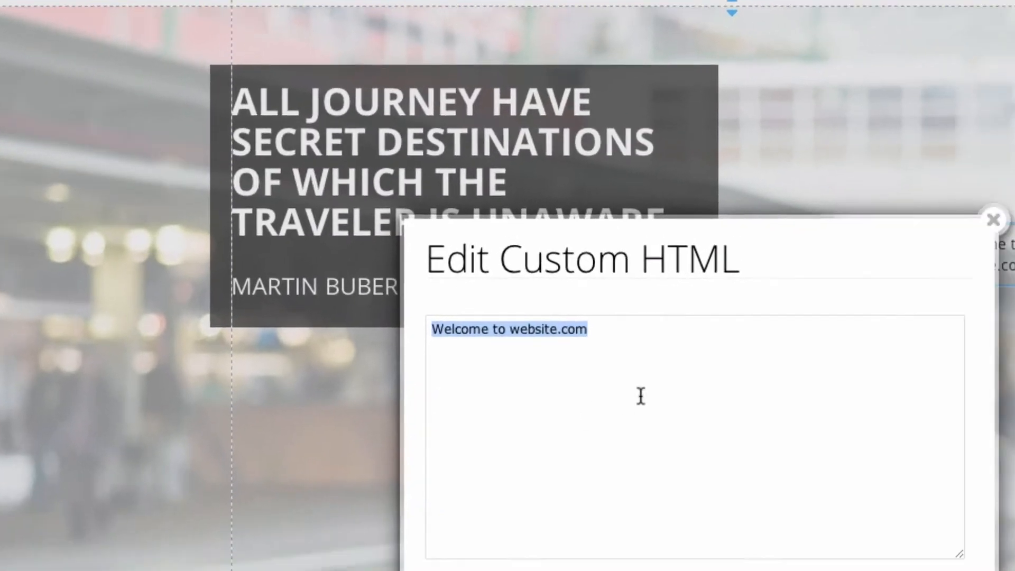
Step: Apply the YoWindow Burnaby weather widget HTML and select the widget to reveal its options
left_click(994, 219)
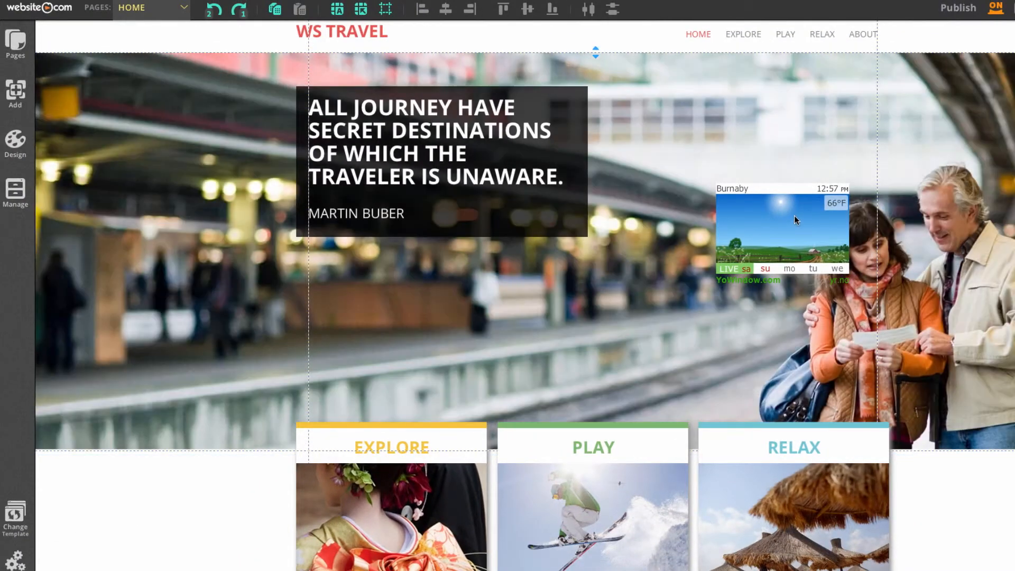
left_click(781, 230)
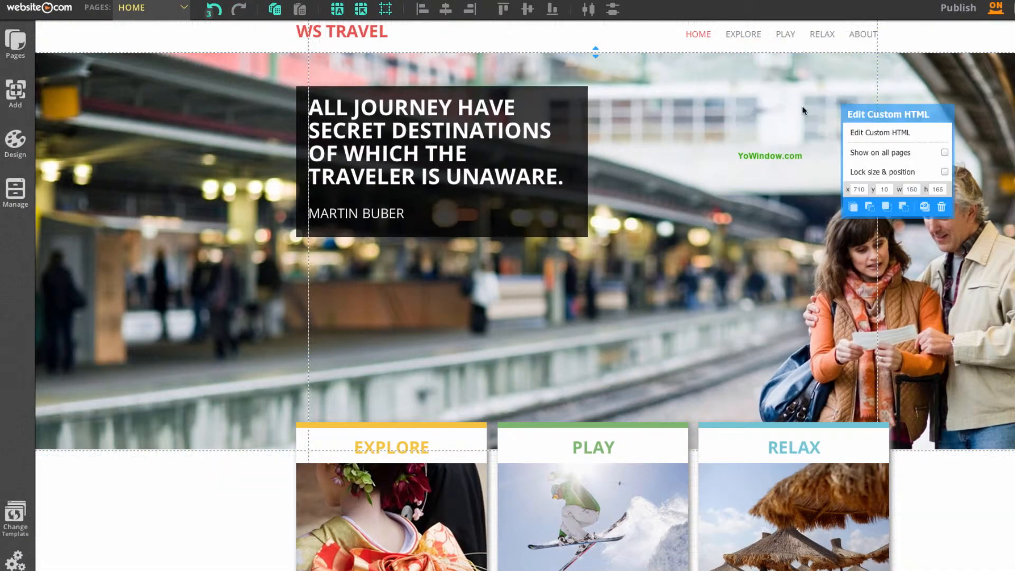